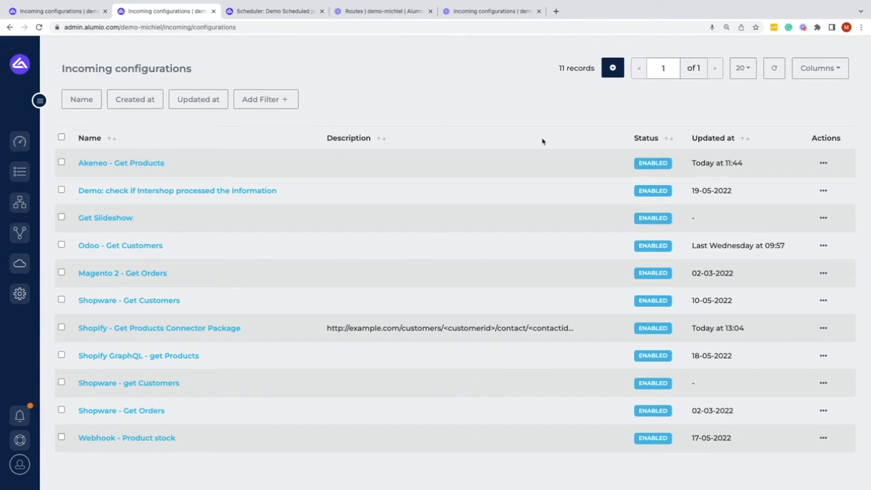
mouse_move(136, 172)
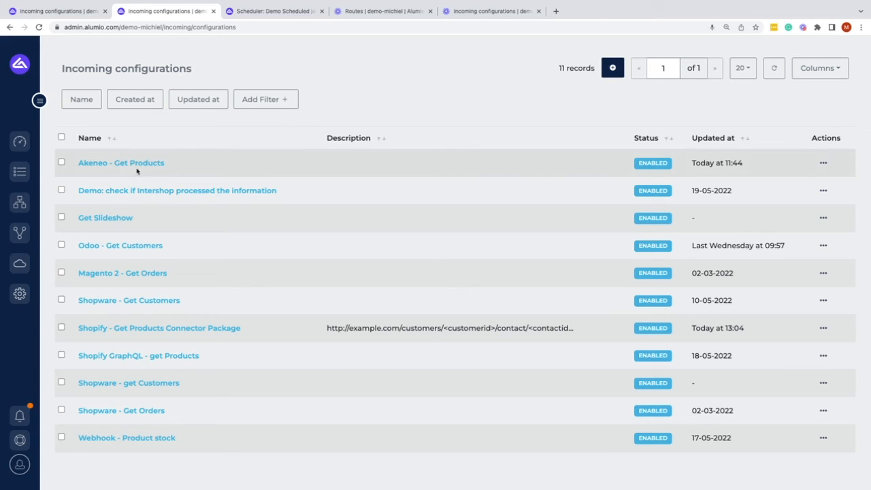
mouse_move(615, 157)
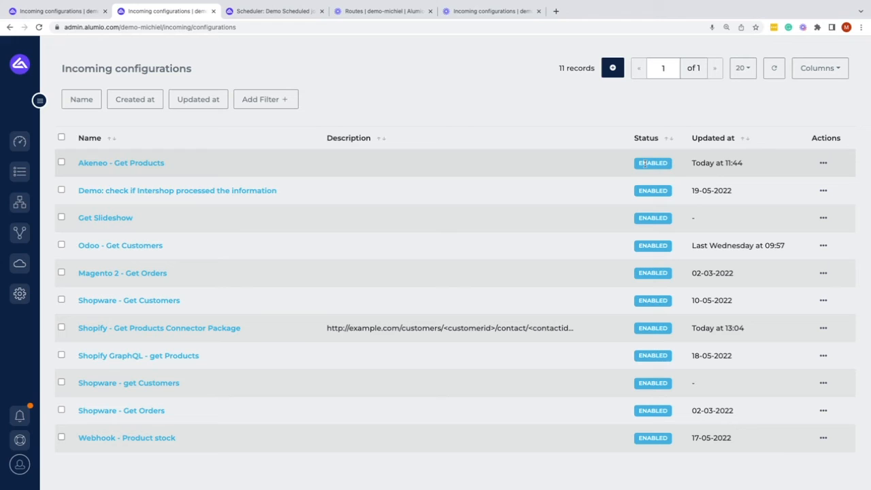
mouse_move(366, 138)
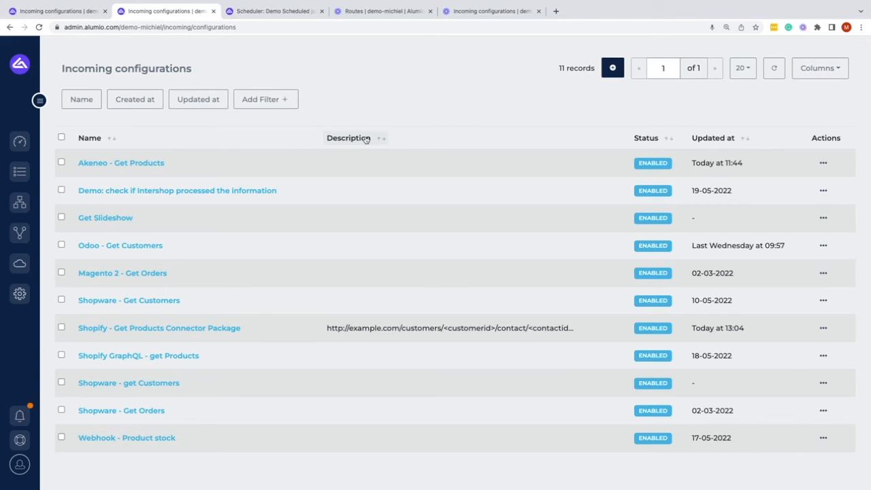
mouse_move(710, 143)
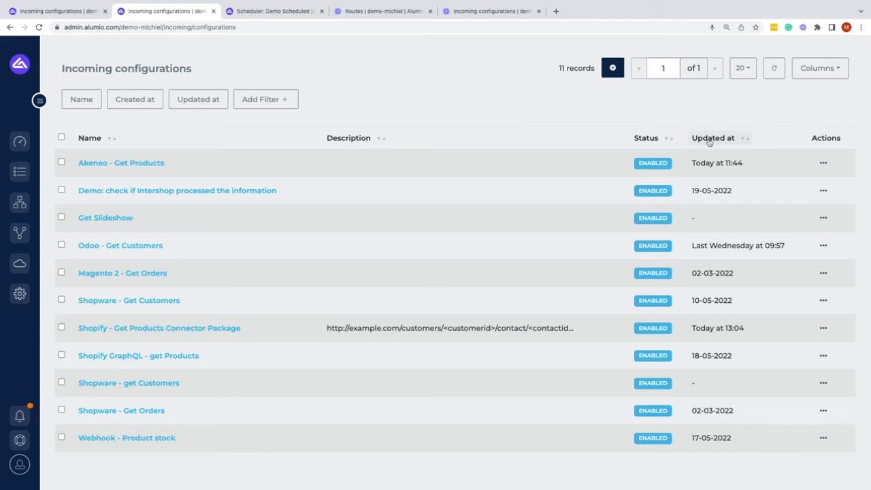
View the actions for Akeneo - Get Products, then filter the list to names containing Custom.
left_click(824, 164)
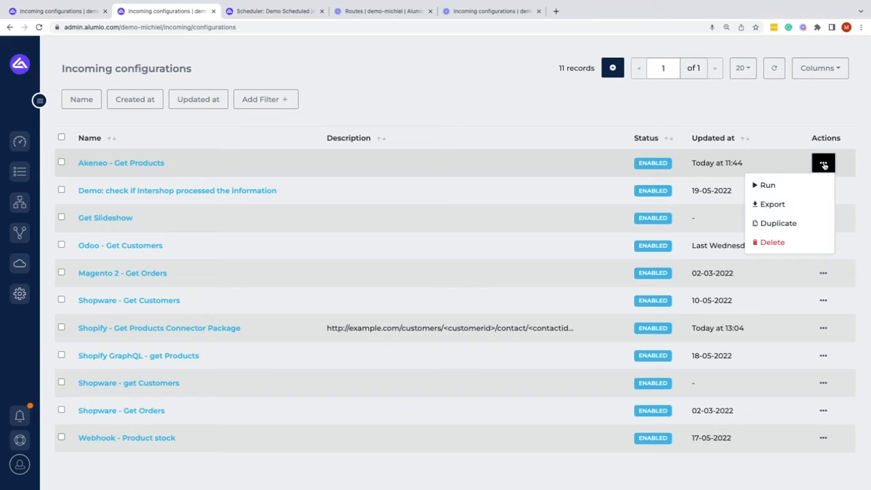
mouse_move(802, 185)
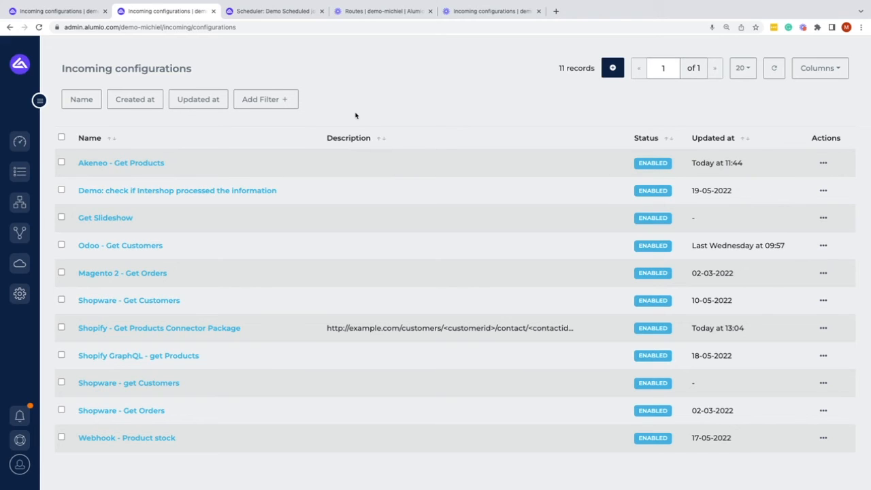
left_click(82, 98)
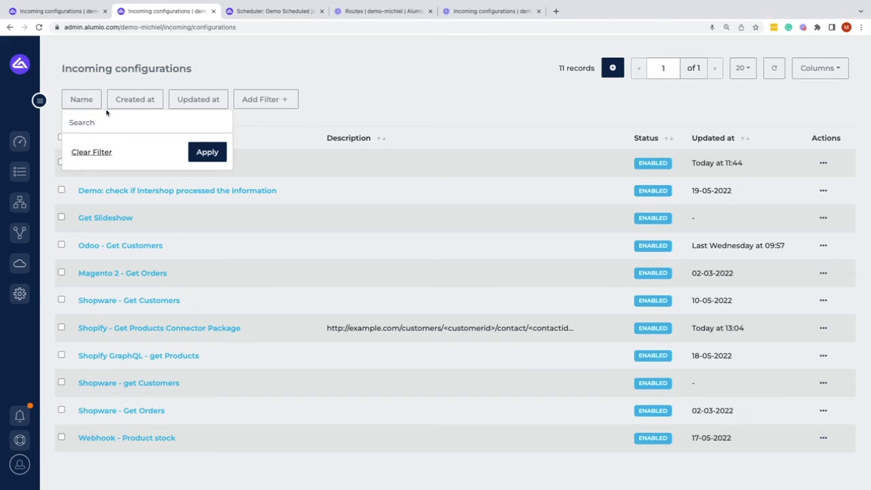
left_click(121, 122)
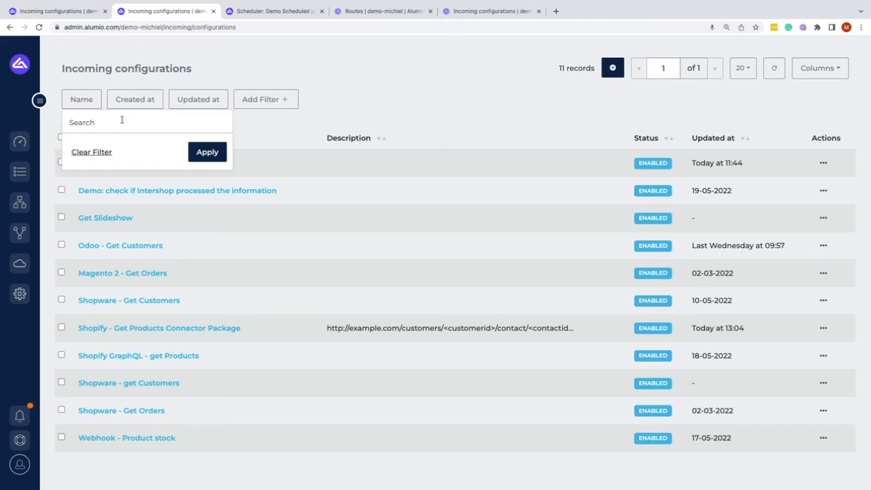
type("Custom")
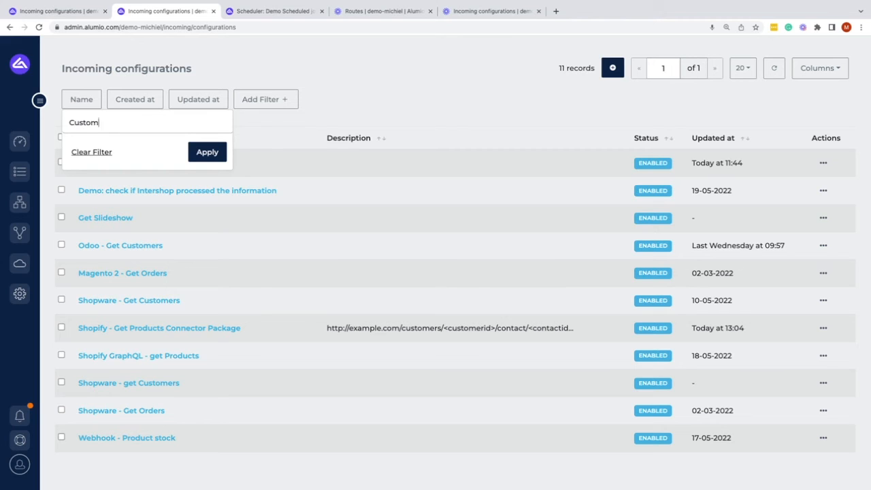
left_click(207, 152)
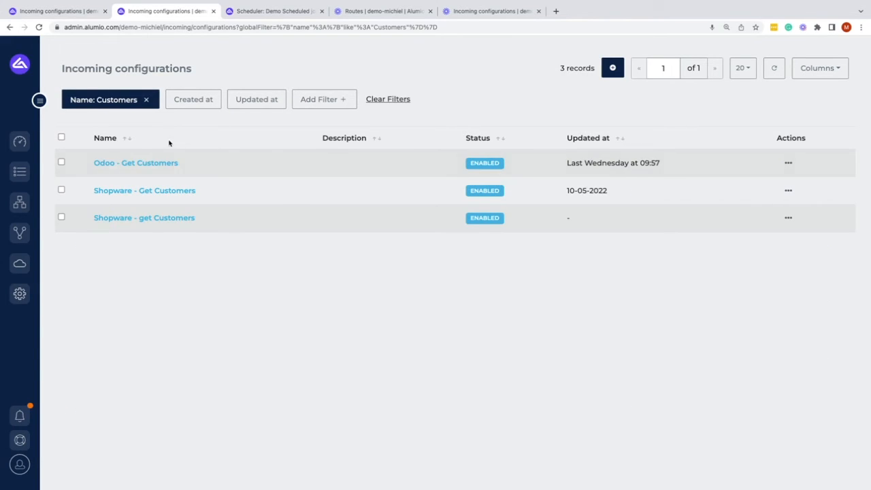
mouse_move(166, 234)
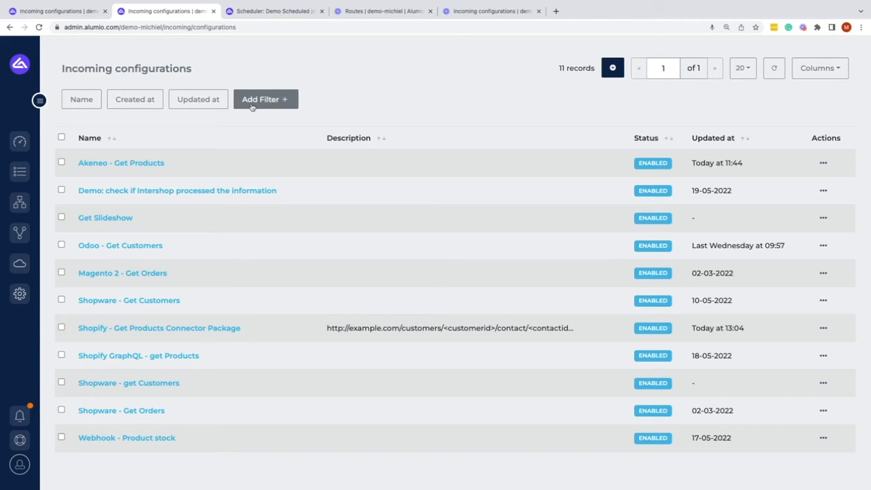
Check the extra filter fields and toggle the Identifier column on and off in the list.
left_click(265, 98)
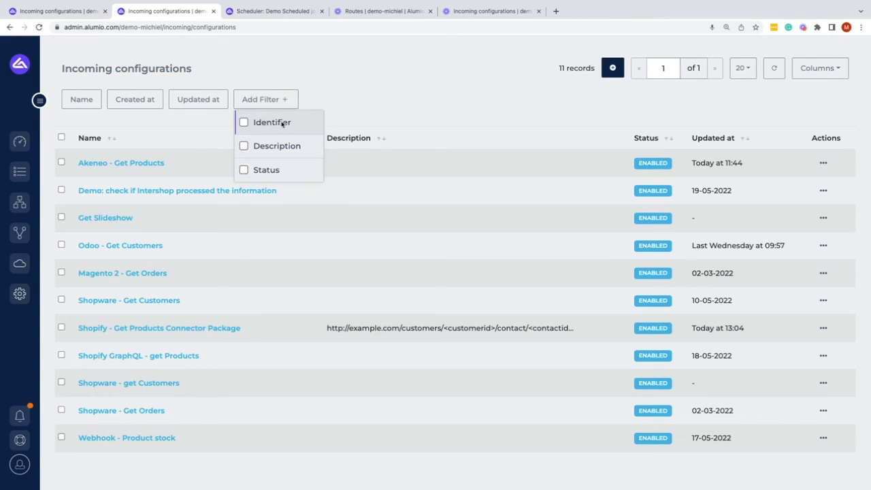
mouse_move(310, 147)
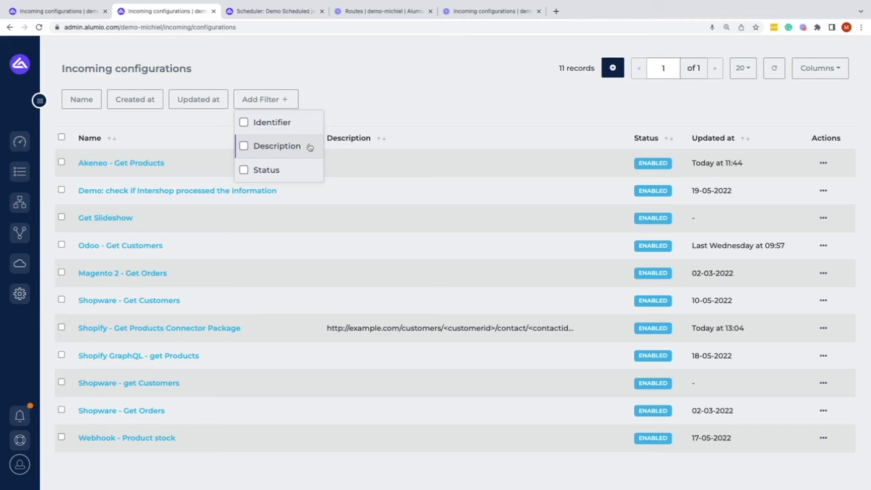
left_click(819, 68)
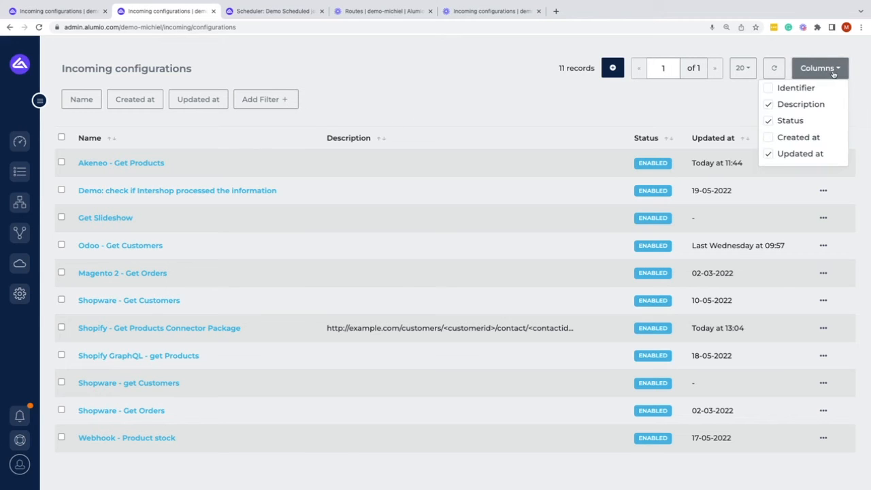
left_click(770, 87)
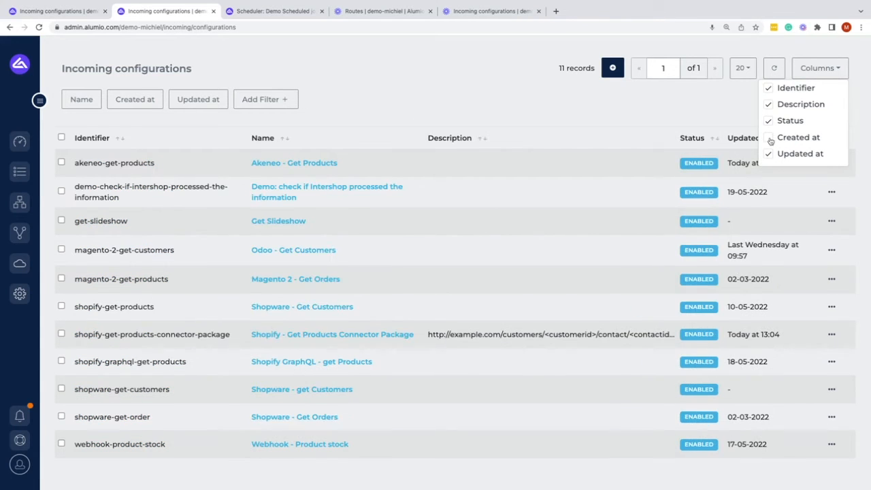
left_click(768, 136)
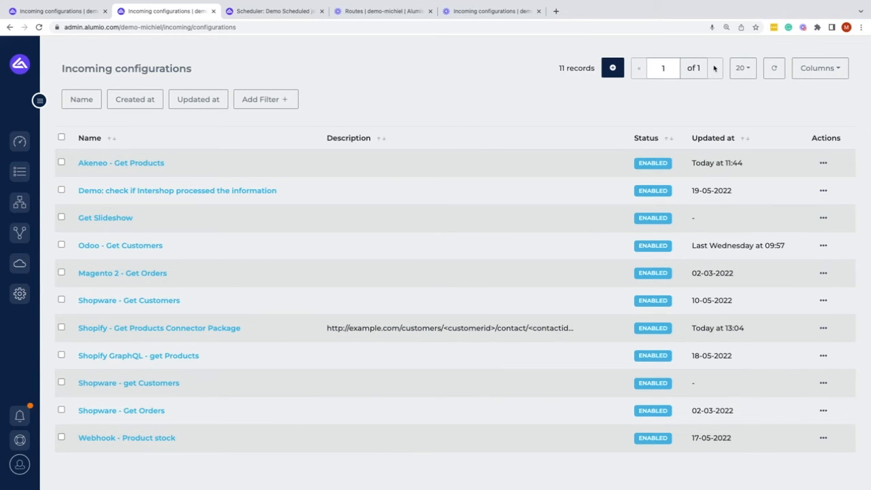
mouse_move(712, 83)
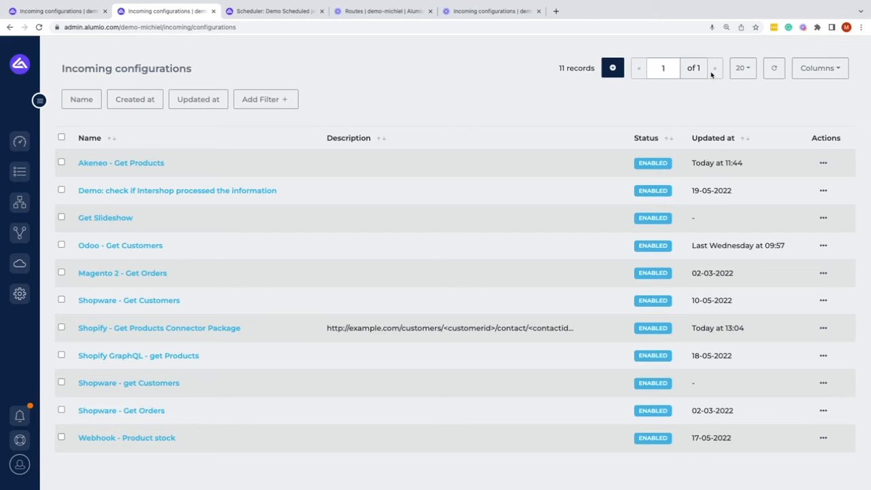
mouse_move(248, 149)
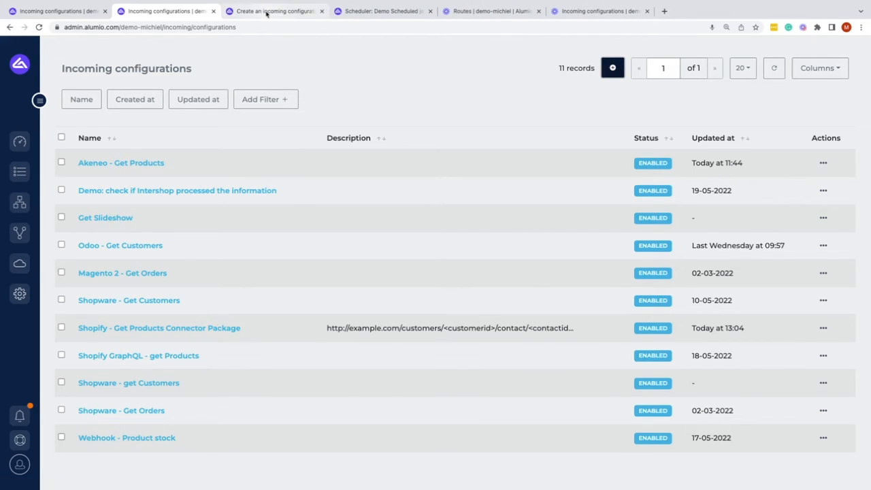
Name the new incoming configuration Demo video, its identifier demo-video generated automatically.
left_click(275, 10)
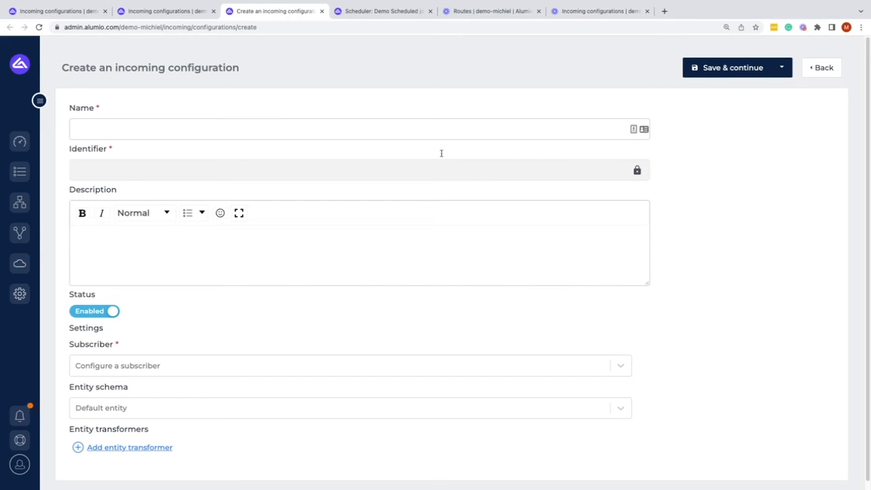
mouse_move(261, 156)
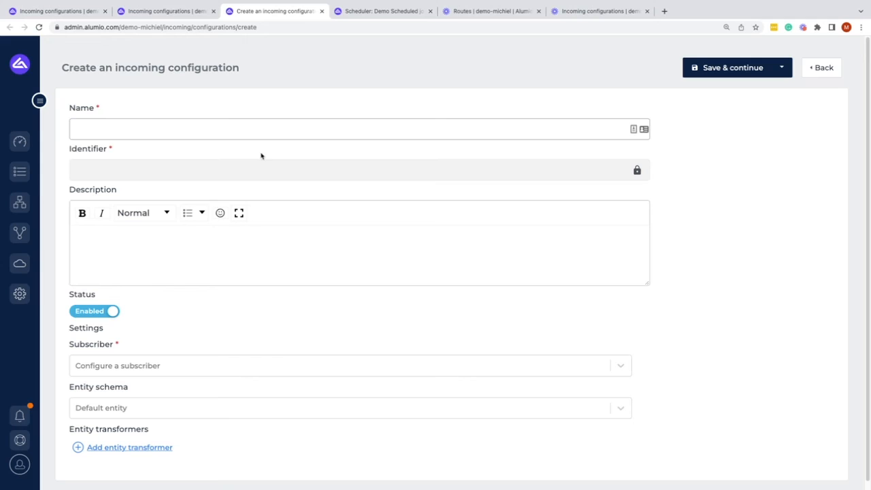
mouse_move(193, 229)
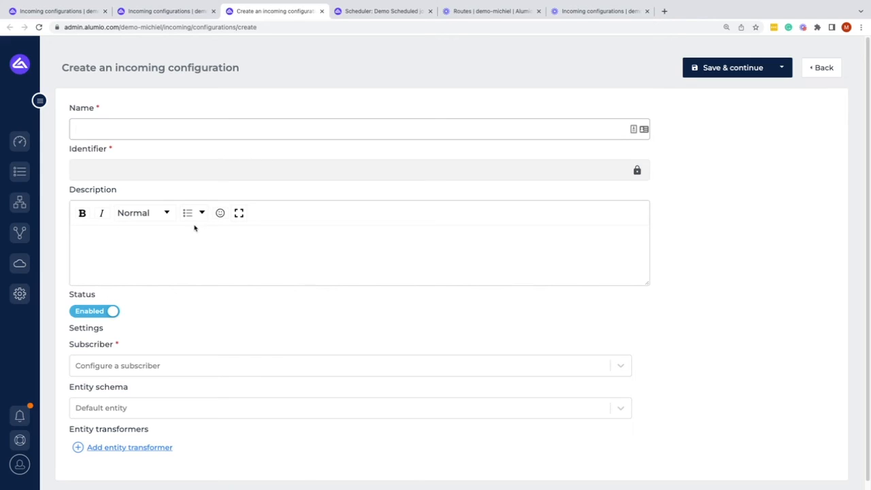
type("Dem")
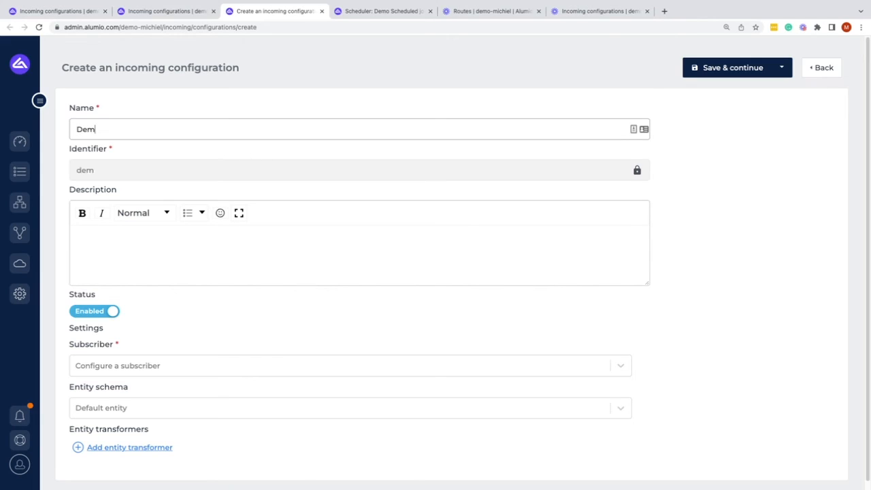
type("o video")
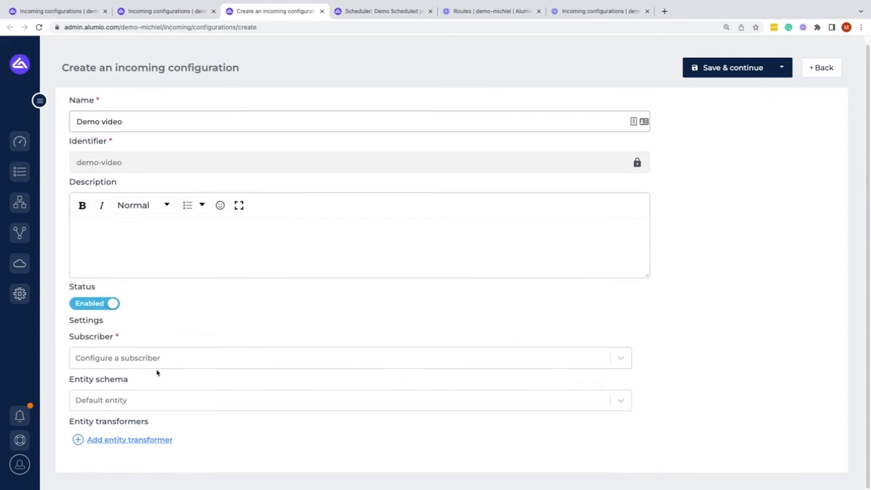
mouse_move(163, 364)
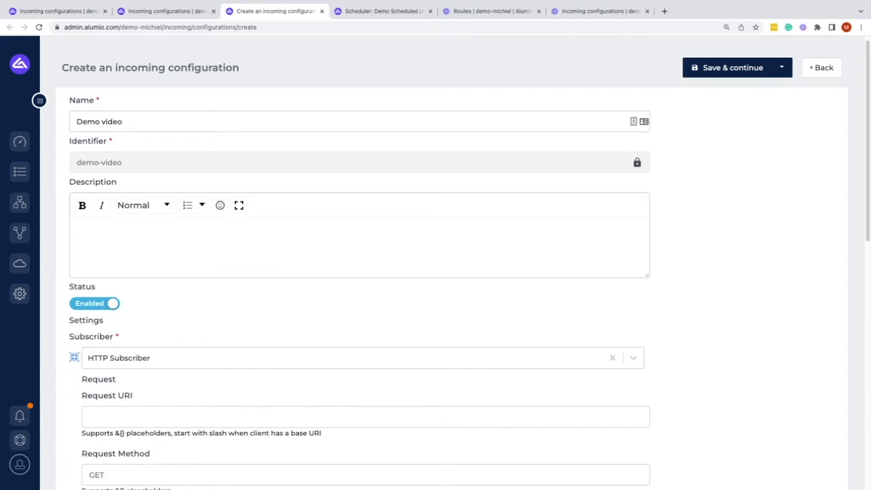
Replace the Filesystem subscriber with Shopify Subscriber and review its settings down to Entity schema.
scroll("down", 3)
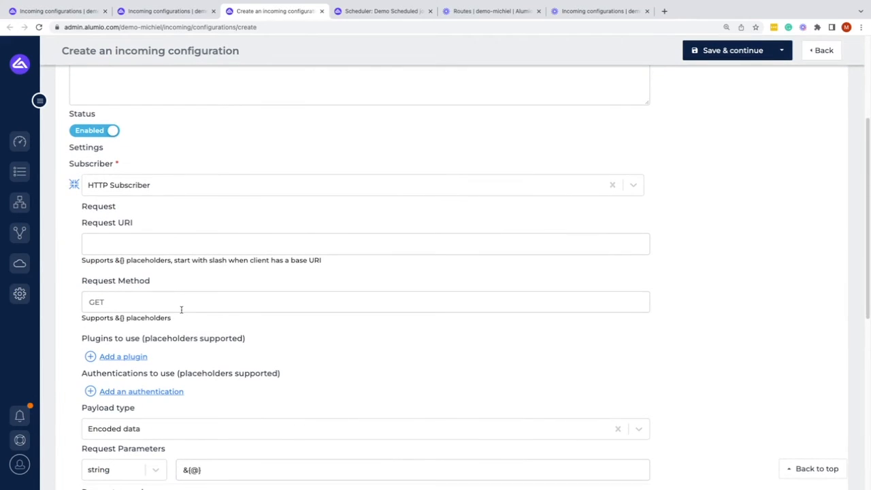
type("d")
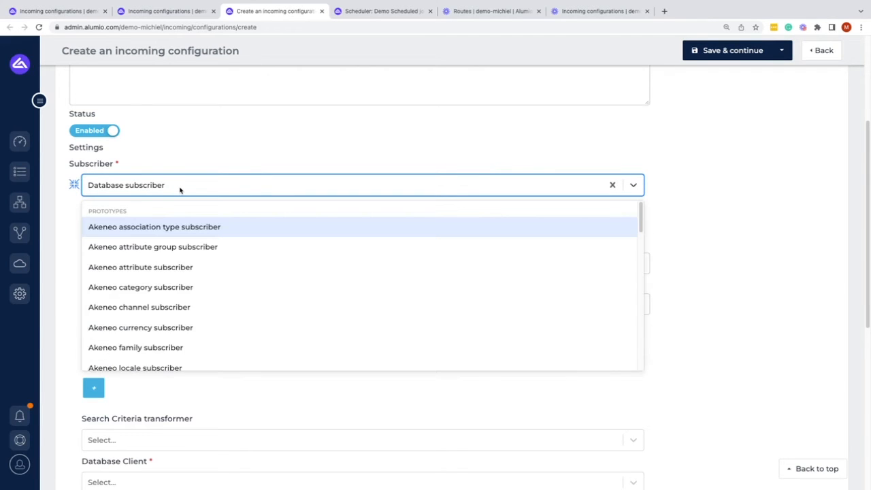
left_click(157, 226)
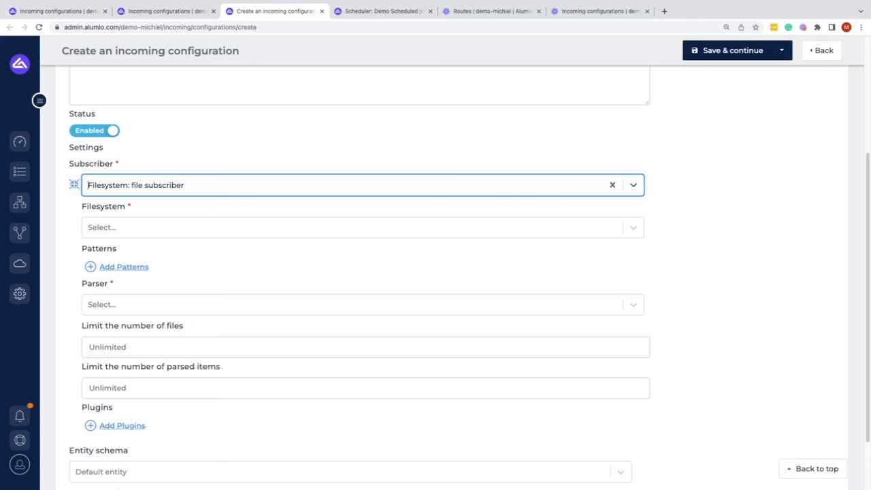
type("grap")
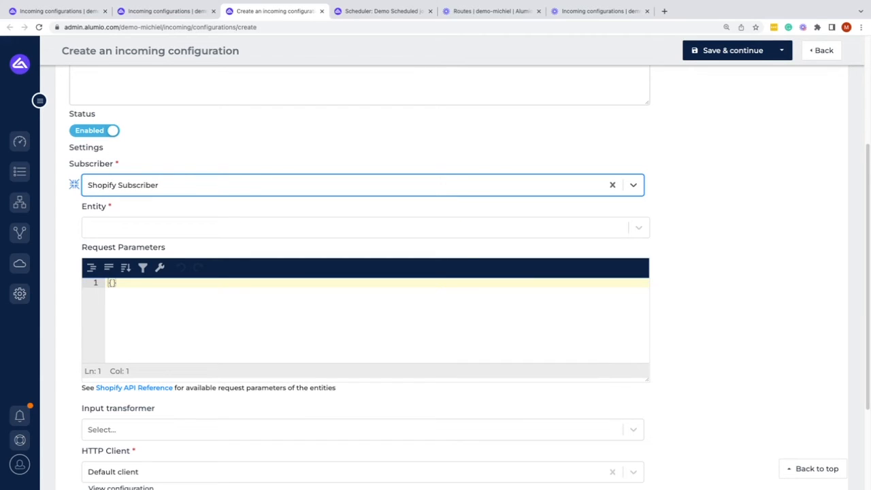
scroll("down", 3)
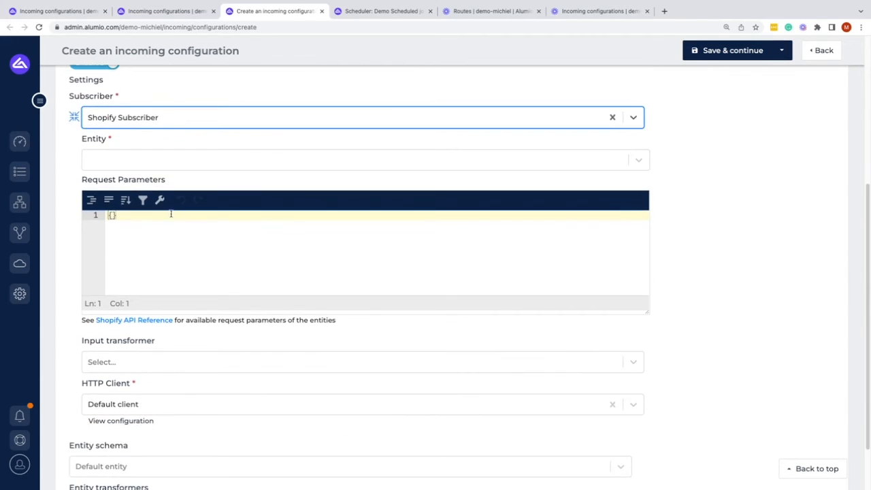
scroll("down", 3)
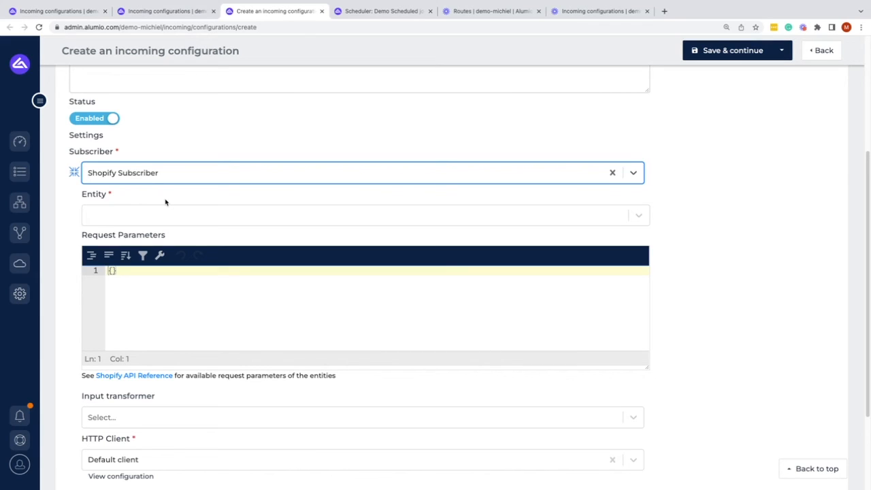
scroll("down", 3)
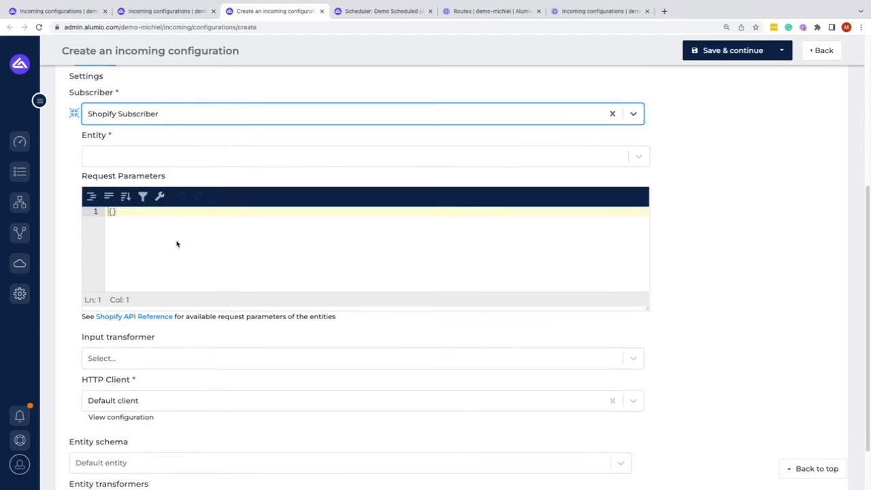
scroll("down", 3)
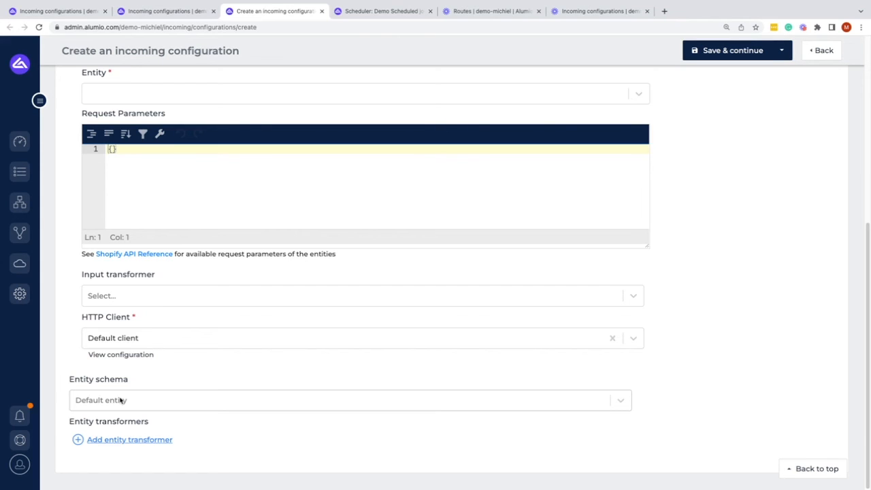
Add an empty entity transformer slot to the Demo video configuration.
left_click(129, 439)
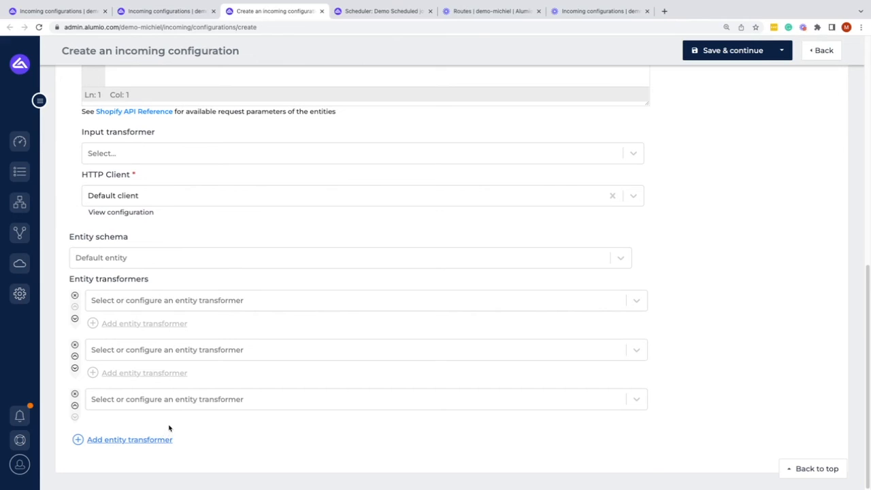
mouse_move(169, 427)
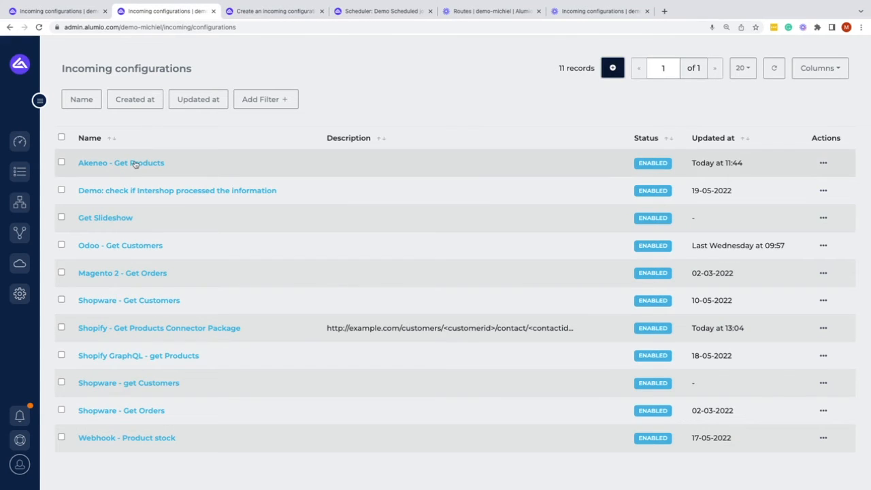
View the detailed log messages of the 13:05 run of Akeneo - Get Products.
left_click(119, 163)
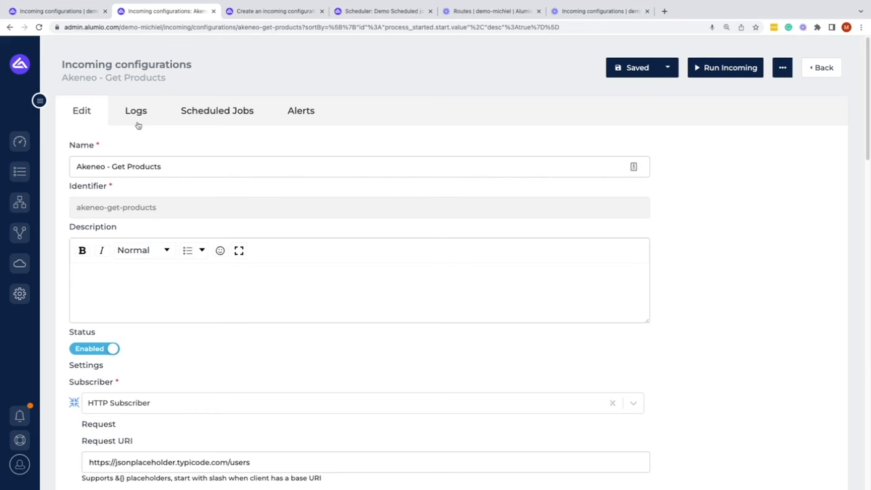
left_click(136, 110)
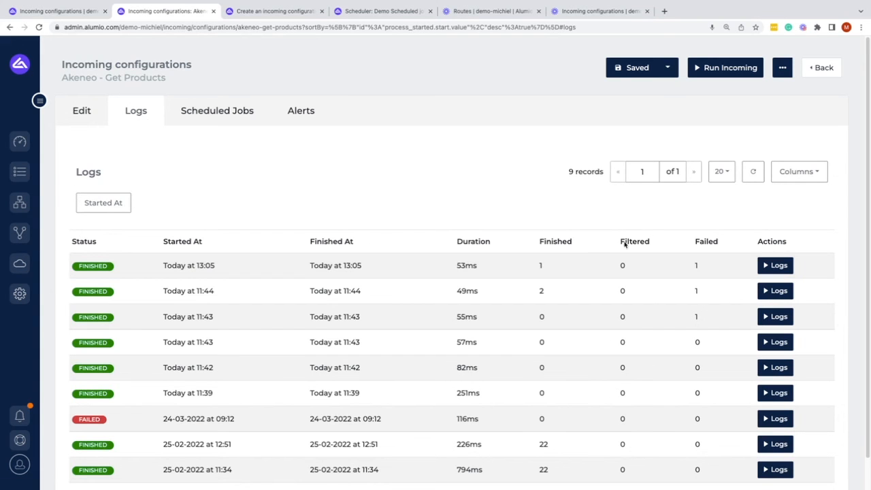
mouse_move(781, 272)
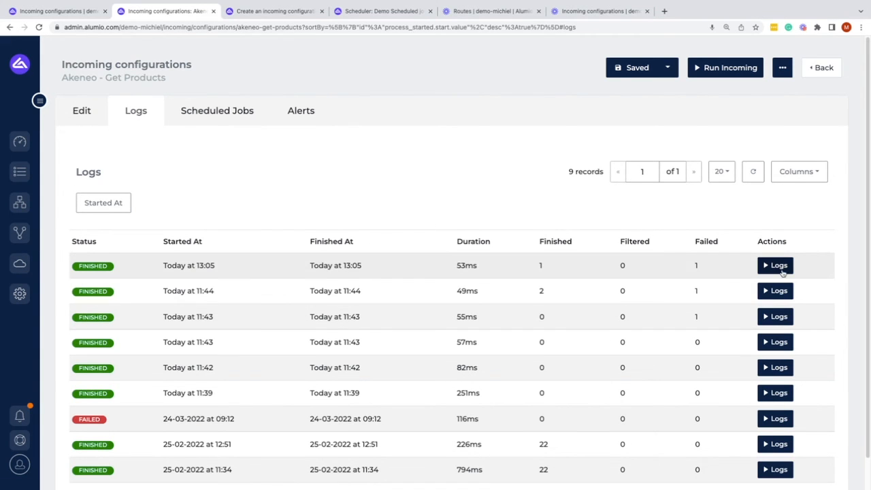
left_click(775, 265)
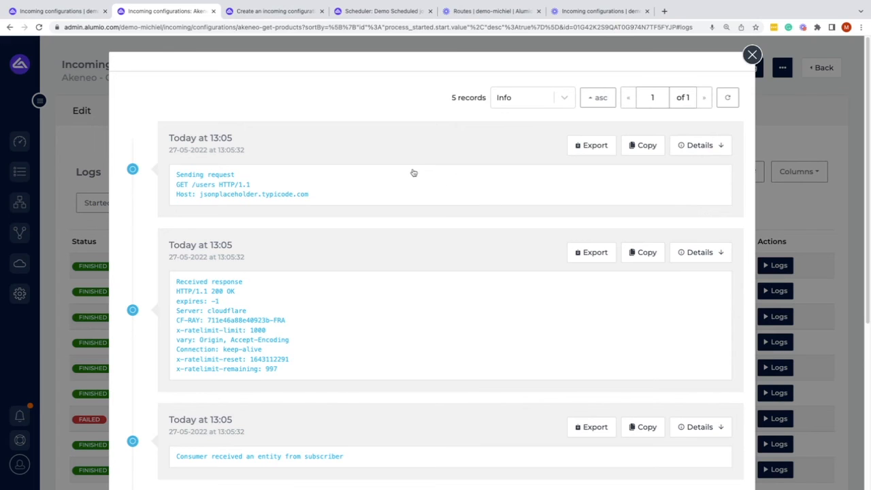
scroll("down", 3)
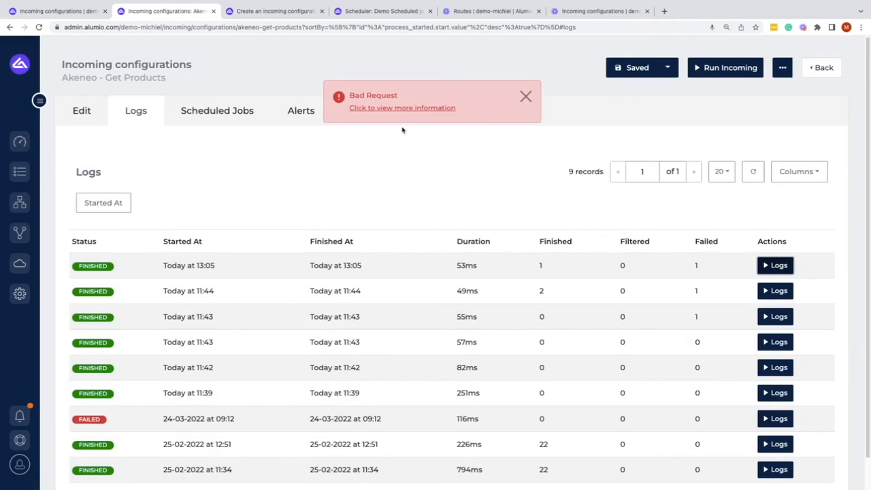
Review Demo Scheduled job, then show the configuration's still-empty Alerts.
left_click(216, 110)
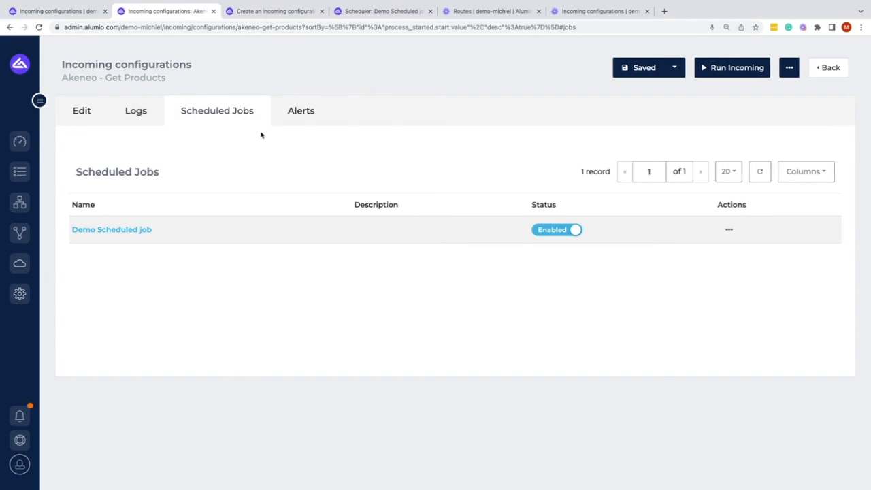
mouse_move(239, 147)
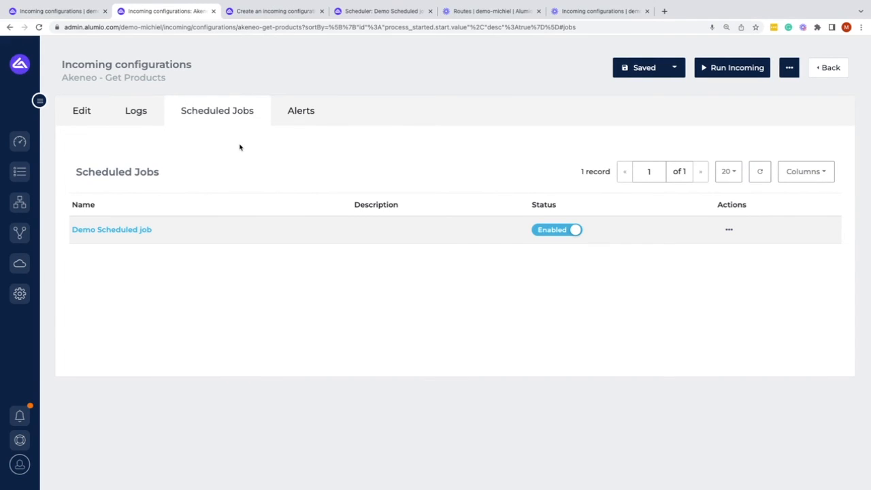
mouse_move(87, 239)
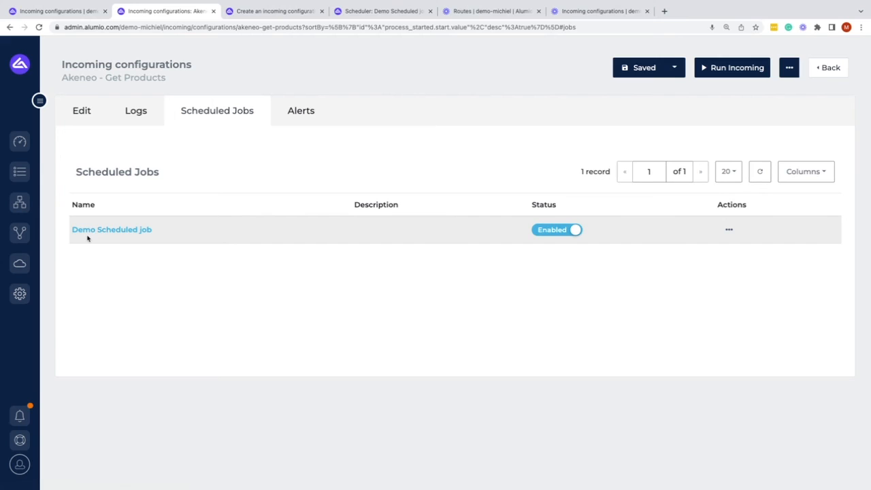
mouse_move(316, 235)
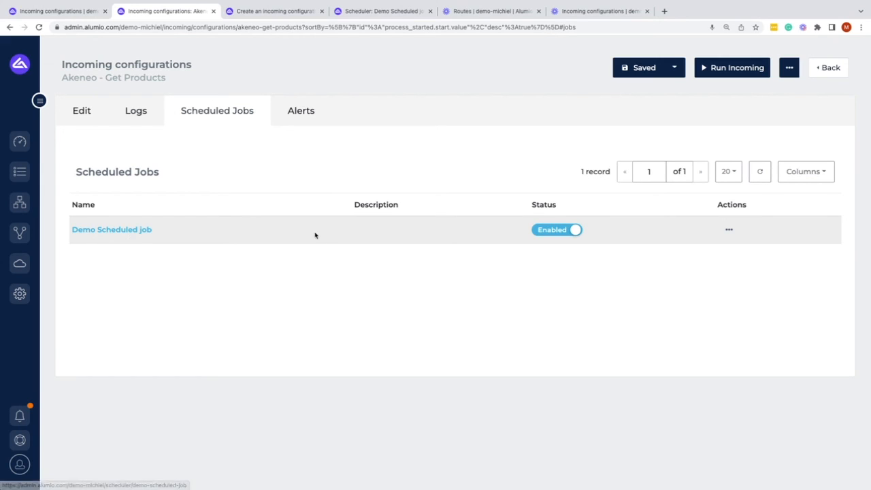
left_click(301, 110)
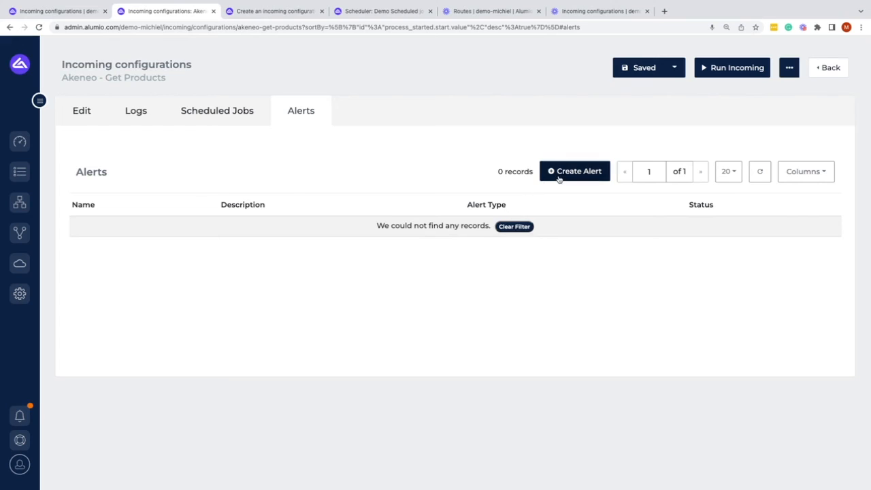
left_click(574, 171)
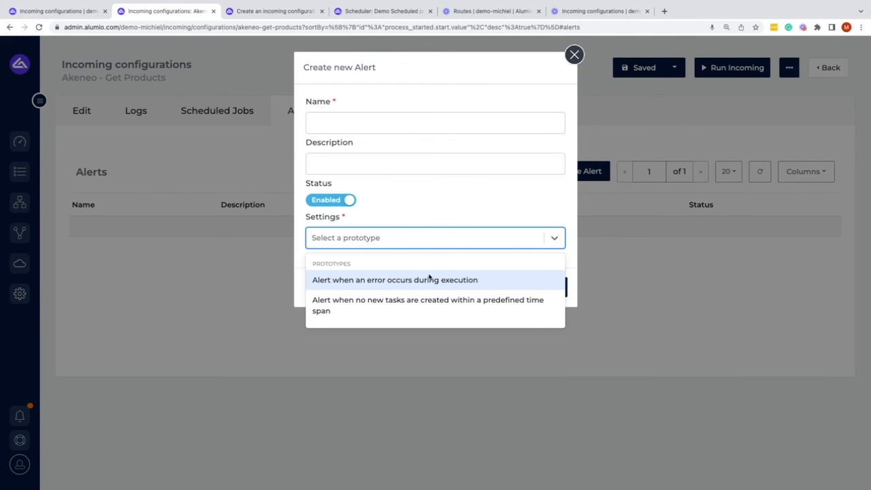
left_click(394, 280)
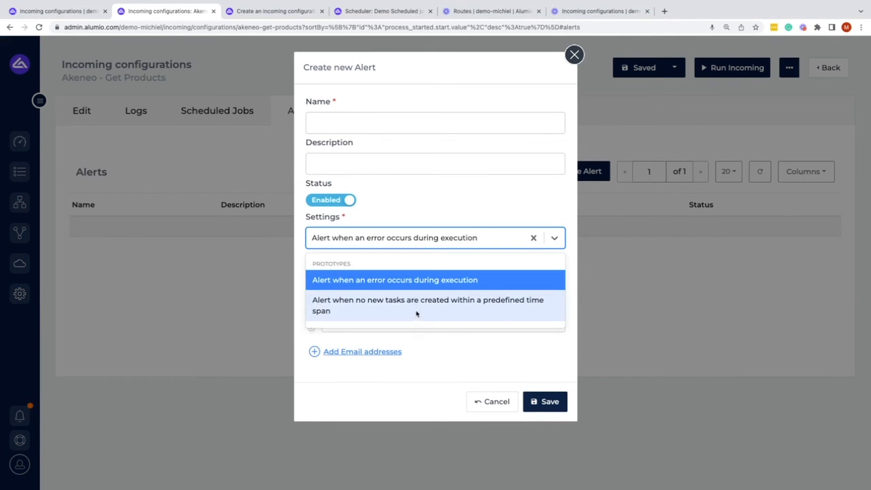
left_click(428, 305)
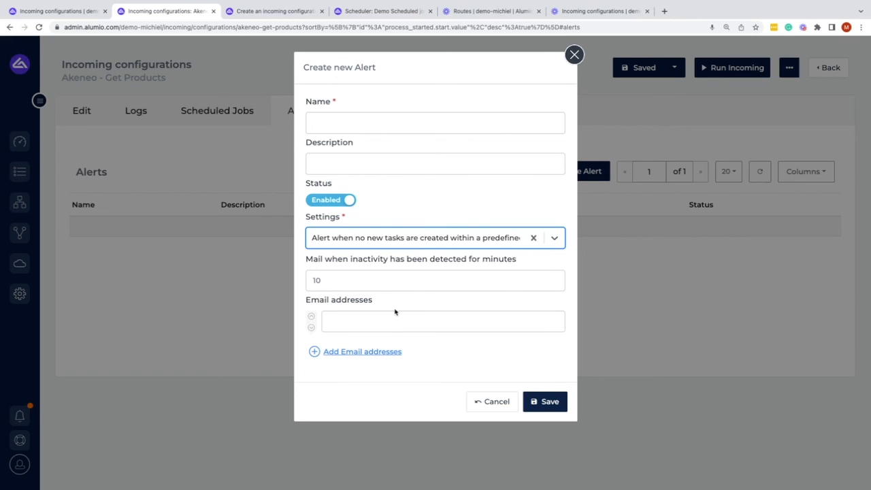
mouse_move(507, 403)
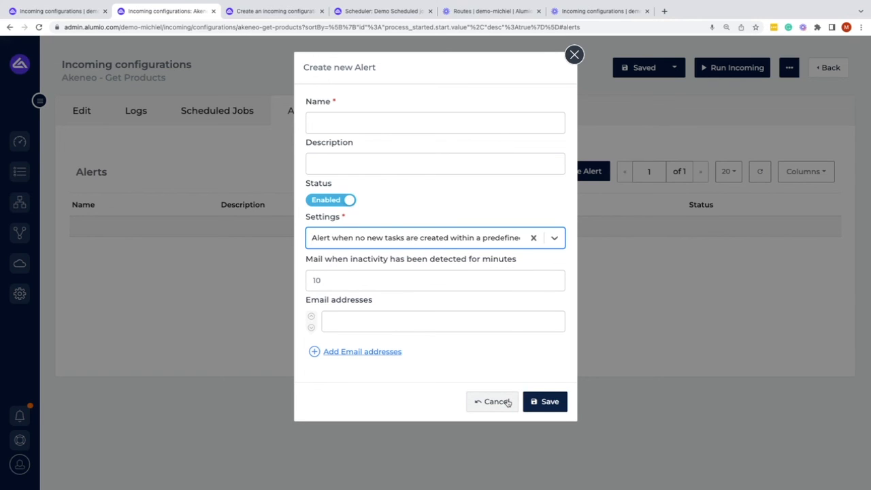
left_click(492, 401)
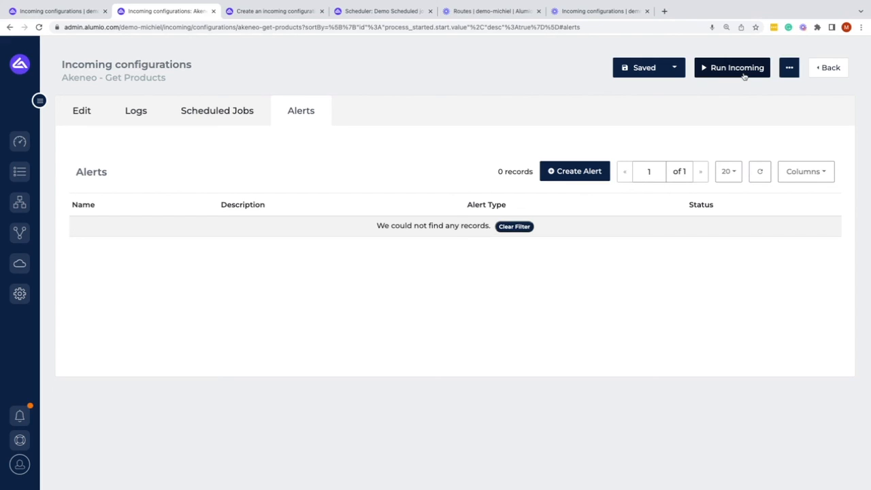
left_click(789, 68)
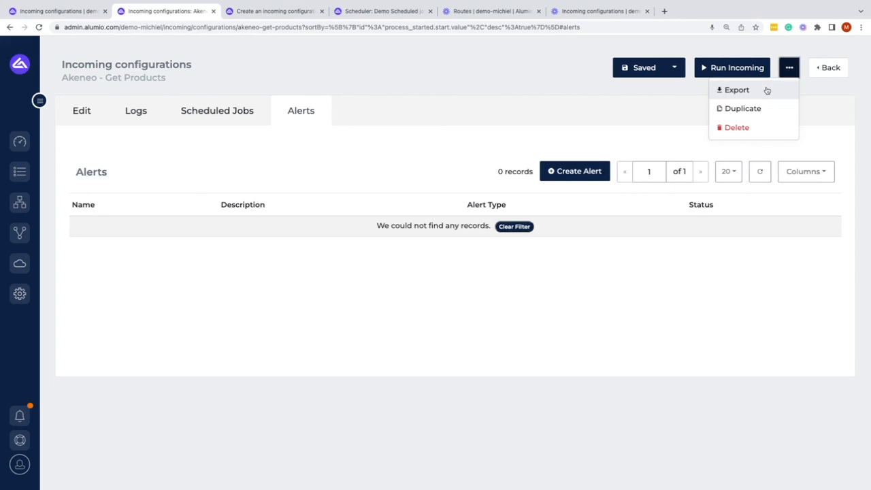
mouse_move(764, 109)
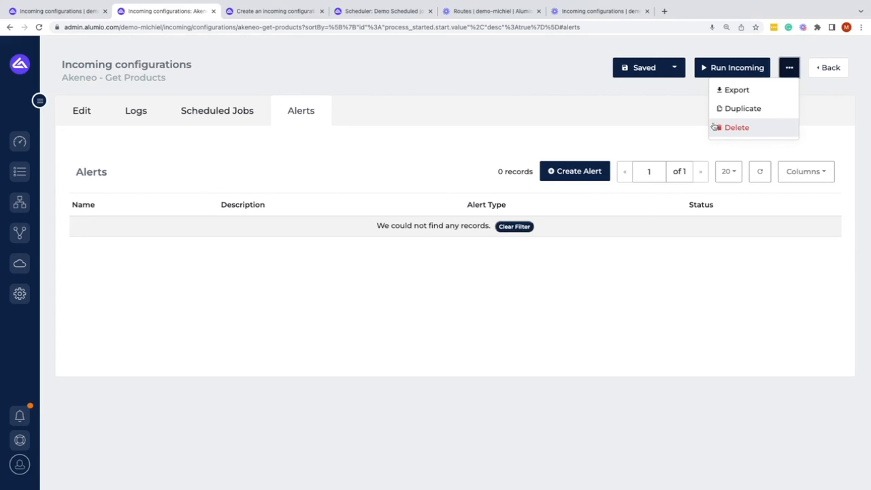
left_click(634, 115)
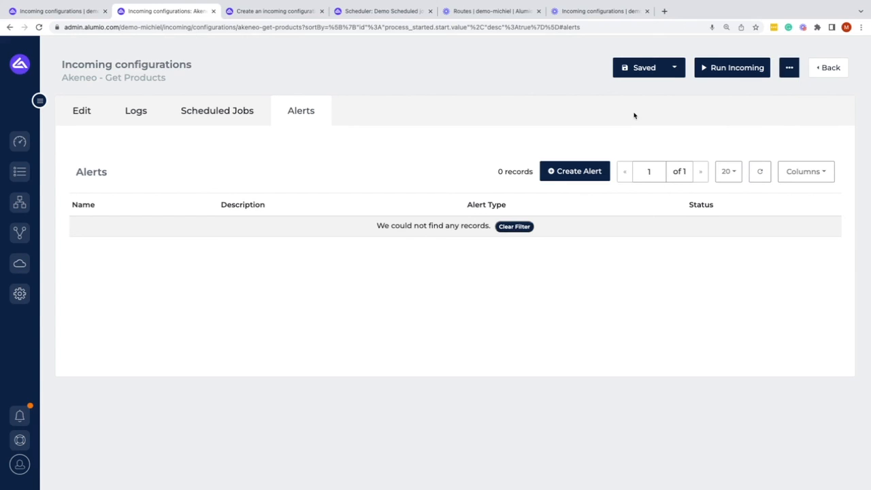